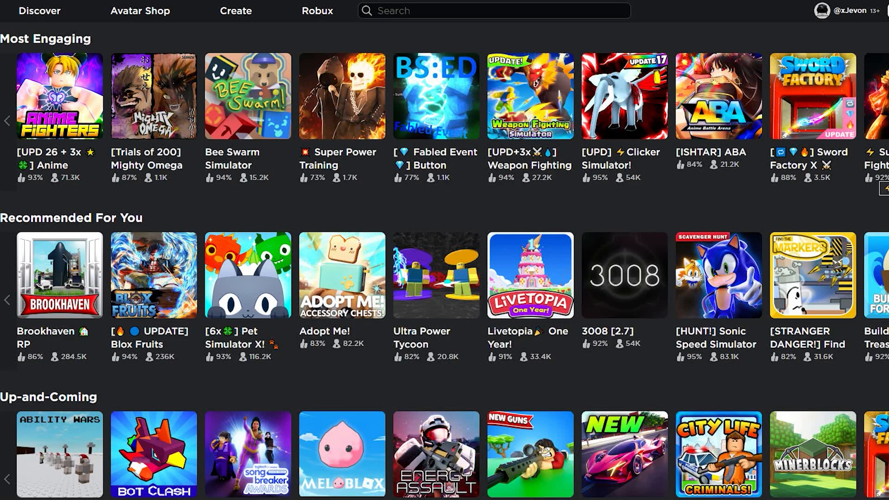
- Scroll the WinRAR site down to the download list with 64-bit and 32-bit versions
{"action": "scroll", "scroll_direction": "down", "scroll_amount": 3}
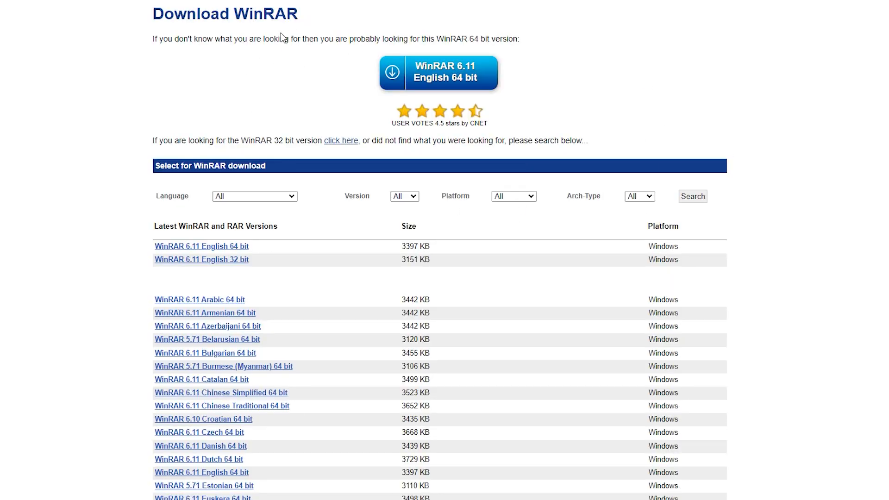
{"action": "mouse_move", "coordinate": [270, 227]}
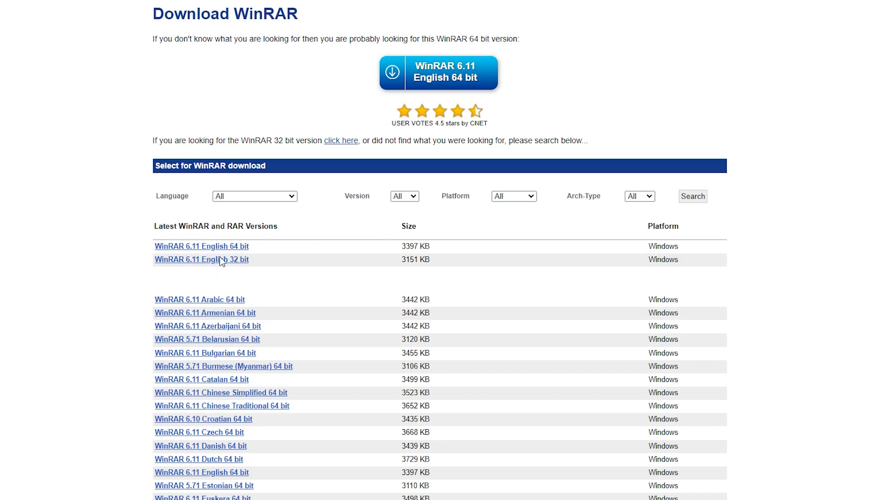
{"action": "mouse_move", "coordinate": [238, 253]}
{"action": "type", "text": "information"}
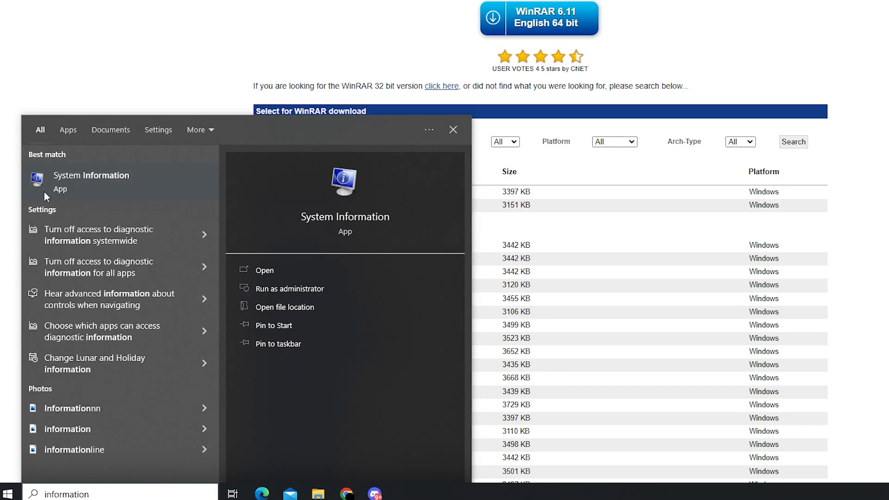
- Launch System Information from the search results to view the x64-based system summary
{"action": "left_click", "coordinate": [262, 269]}
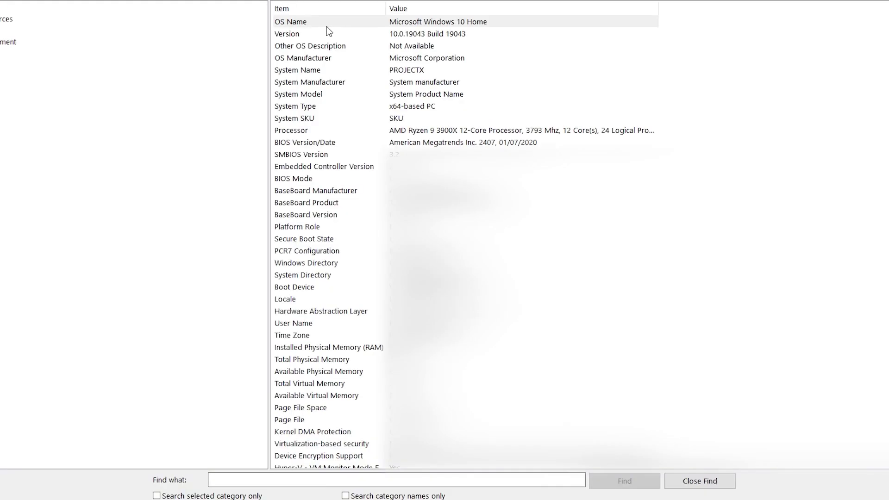
{"action": "mouse_move", "coordinate": [305, 142]}
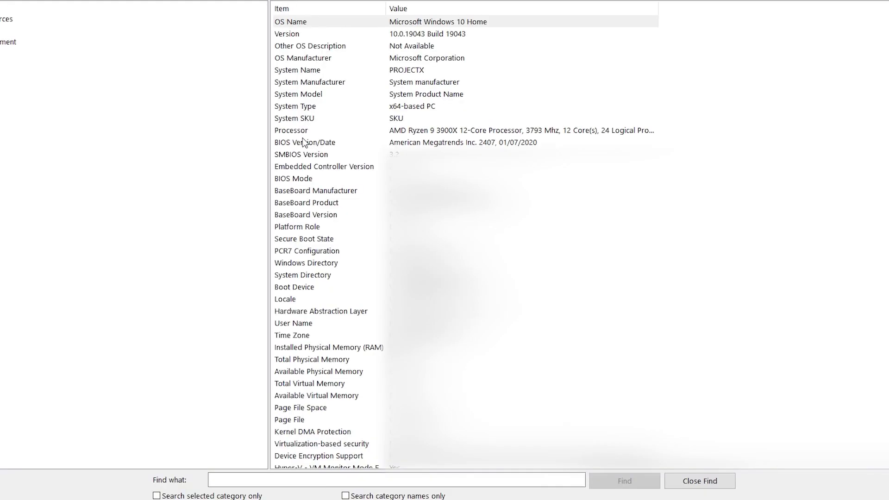
{"action": "mouse_move", "coordinate": [397, 113]}
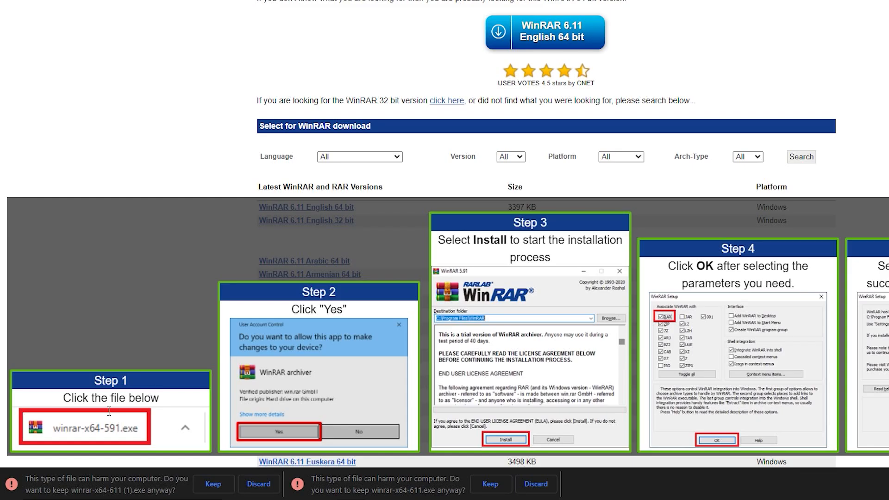
{"action": "mouse_move", "coordinate": [204, 460]}
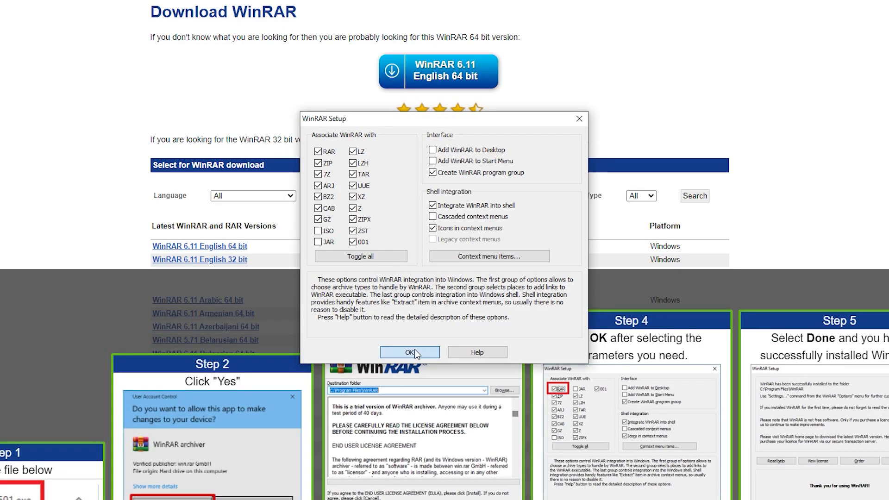
- Accept the default archive associations in WinRAR Setup to complete the installation
{"action": "left_click", "coordinate": [409, 352]}
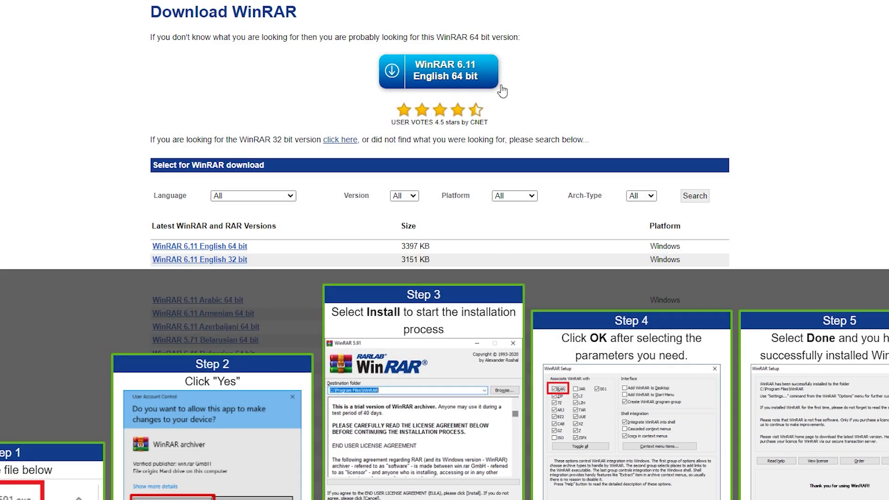
{"action": "mouse_move", "coordinate": [335, 221]}
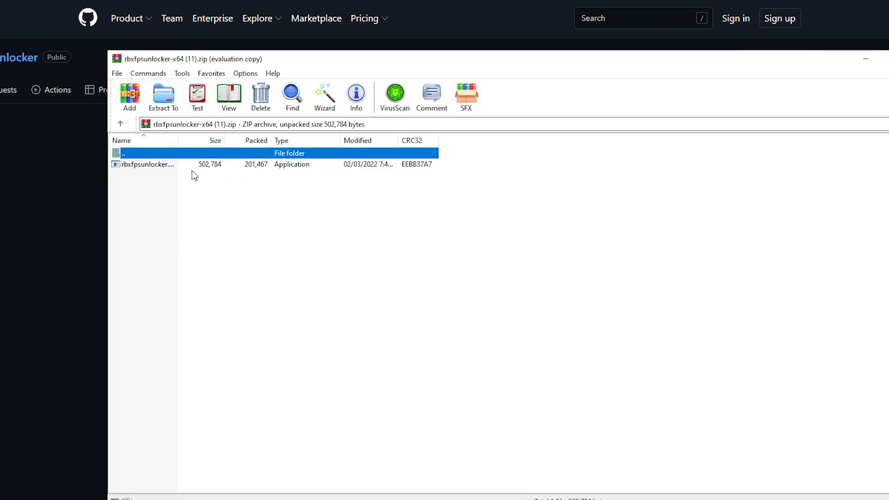
{"action": "mouse_move", "coordinate": [336, 122]}
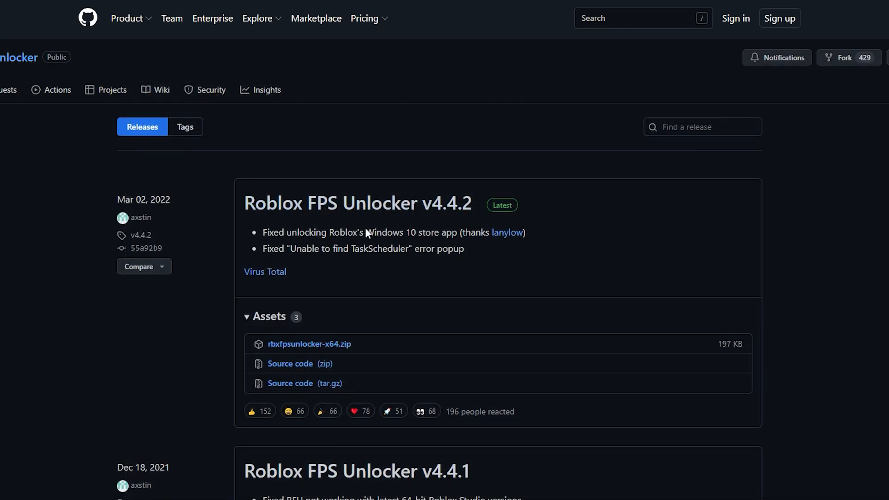
{"action": "mouse_move", "coordinate": [367, 234]}
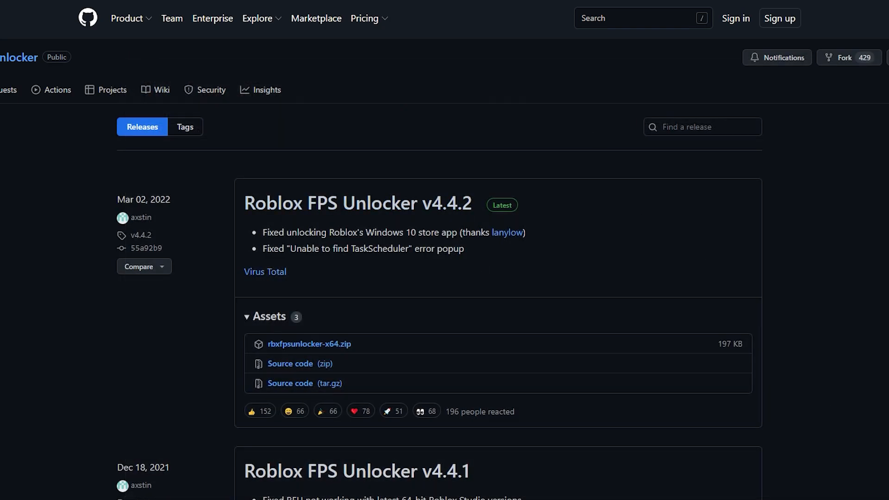
{"action": "scroll", "scroll_direction": "down", "scroll_amount": 3}
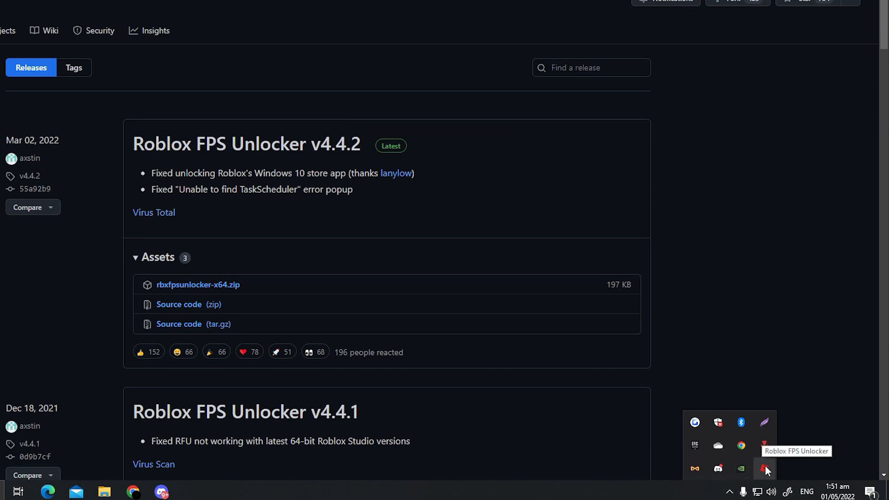
- Bring up the Roblox FPS Unlocker tray menu to set the FPS Cap to None
{"action": "right_click", "coordinate": [763, 468]}
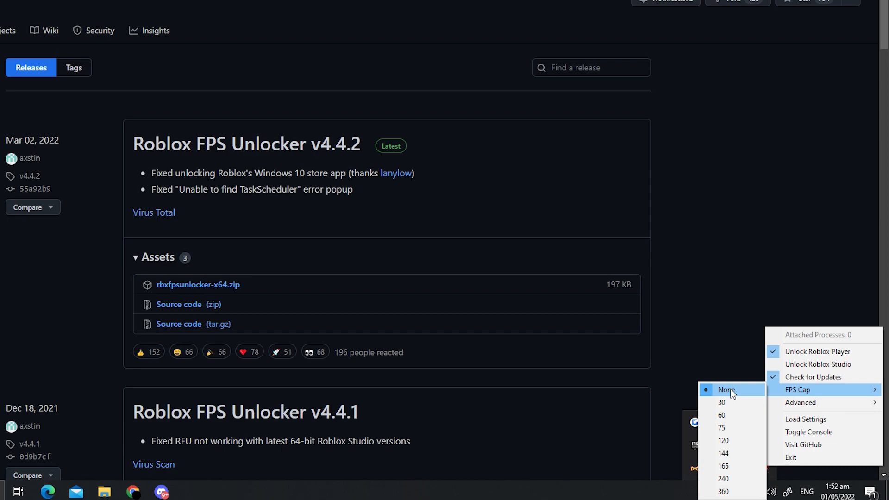
{"action": "mouse_move", "coordinate": [735, 397]}
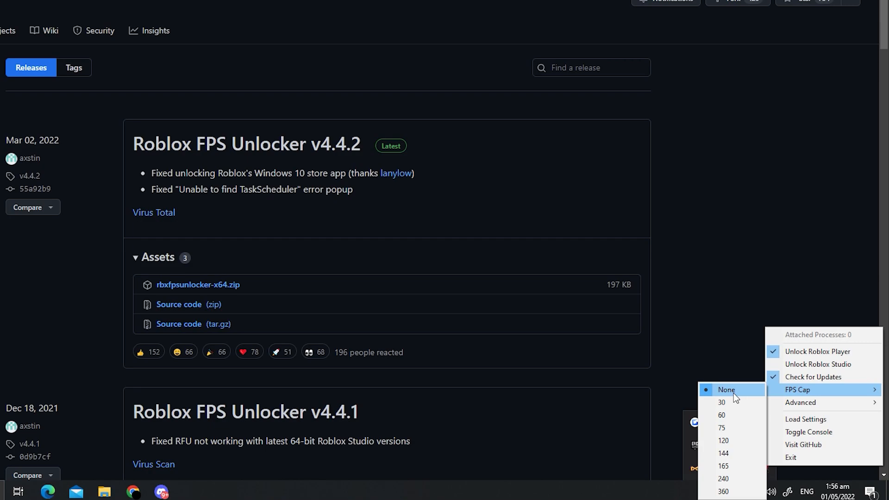
{"action": "mouse_move", "coordinate": [721, 403]}
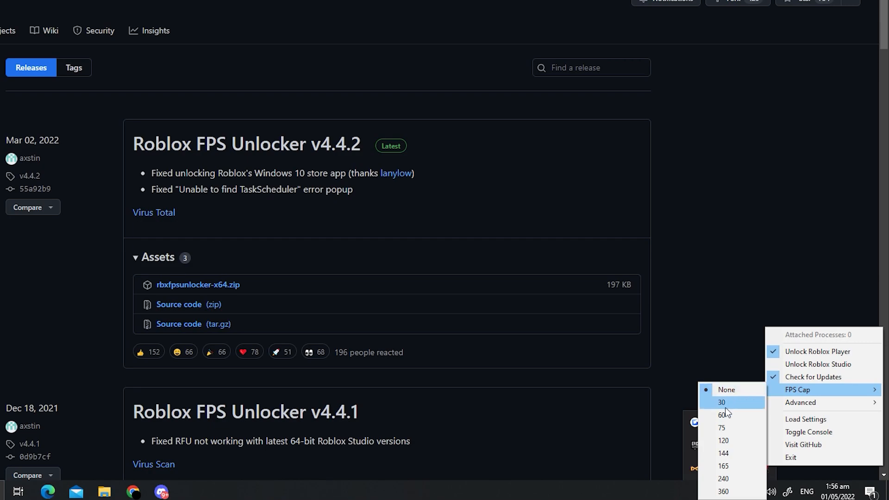
{"action": "mouse_move", "coordinate": [735, 407]}
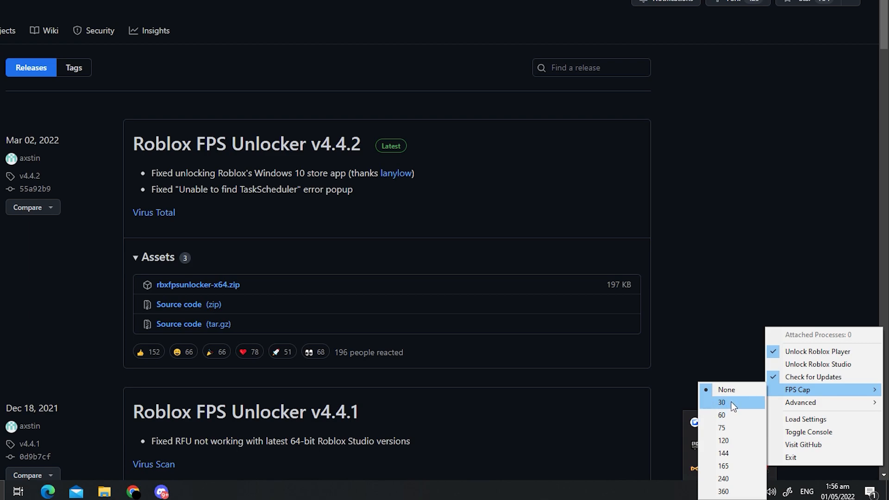
{"action": "mouse_move", "coordinate": [731, 390]}
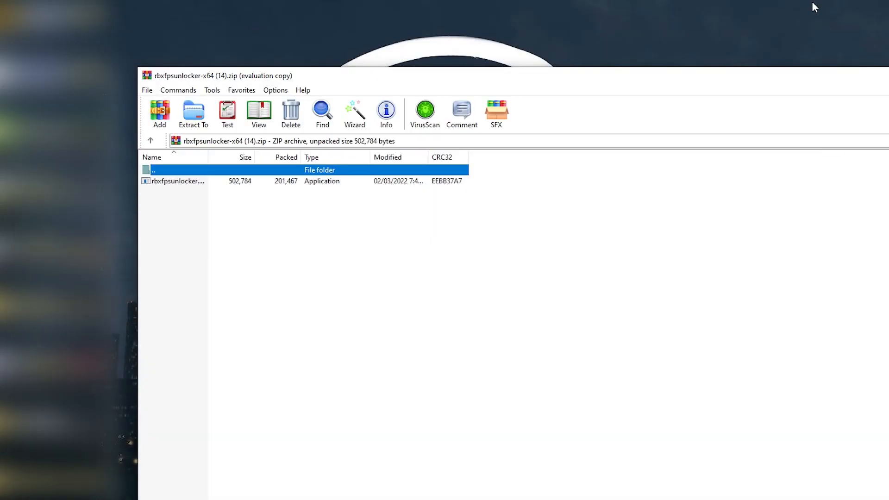
- Select rbxfpsunlocker.exe in the WinRAR archive for placing on the desktop
{"action": "left_click", "coordinate": [178, 180]}
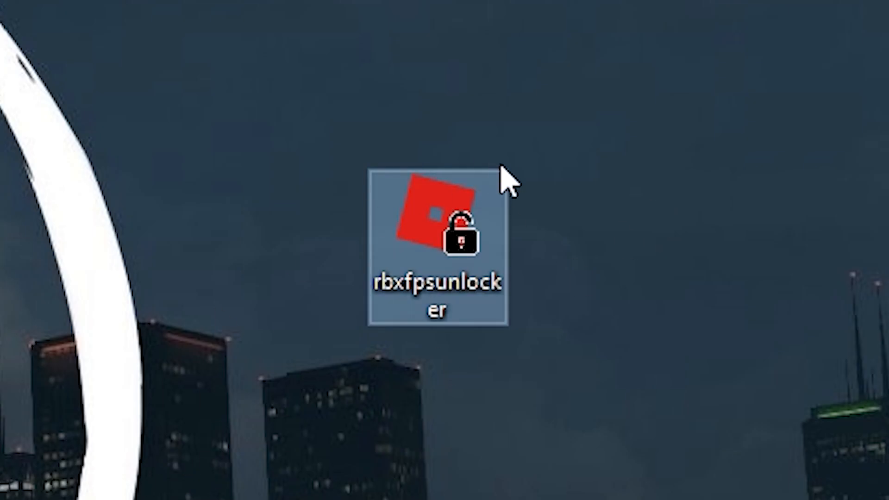
{"action": "mouse_move", "coordinate": [473, 390]}
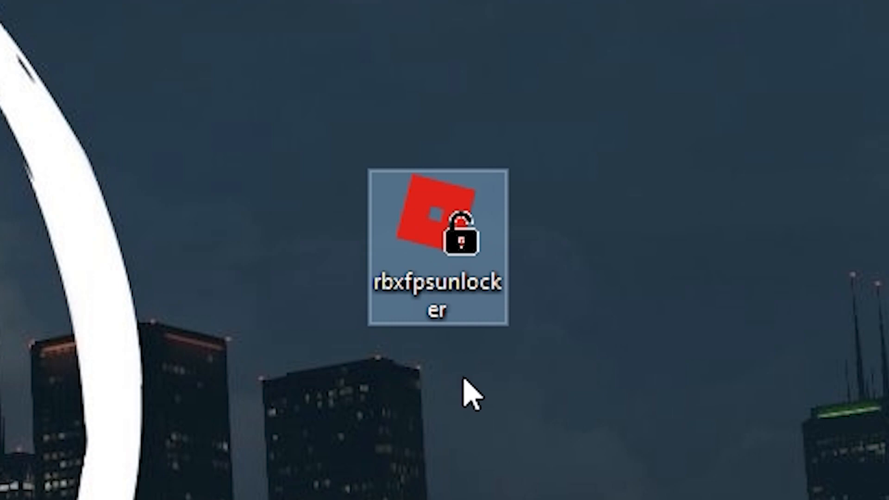